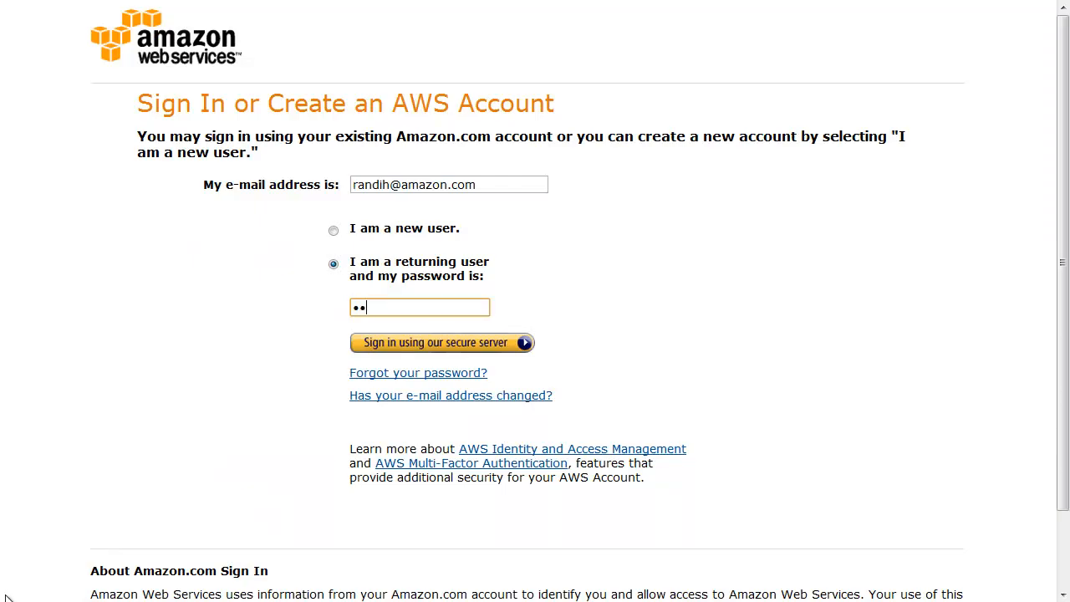
{"action": "left_click", "coordinate": [441, 342]}
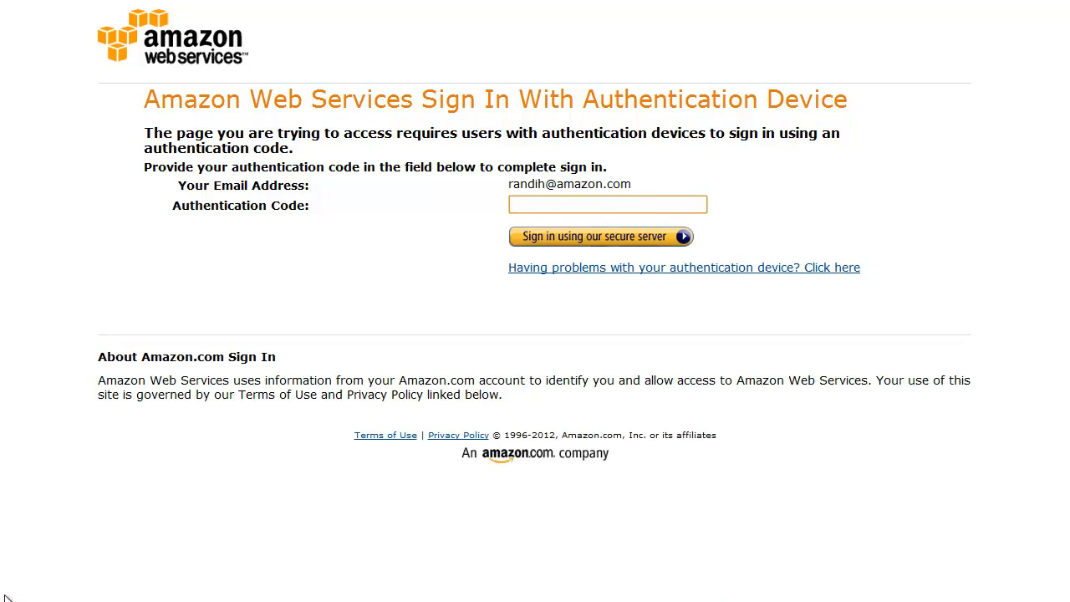
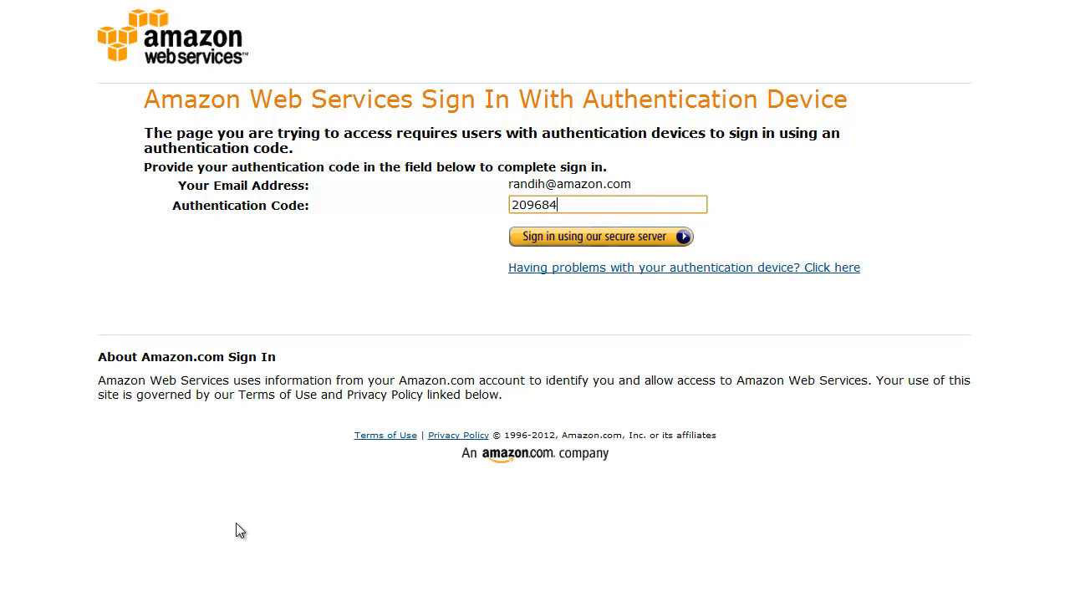
{"action": "left_click", "coordinate": [600, 236]}
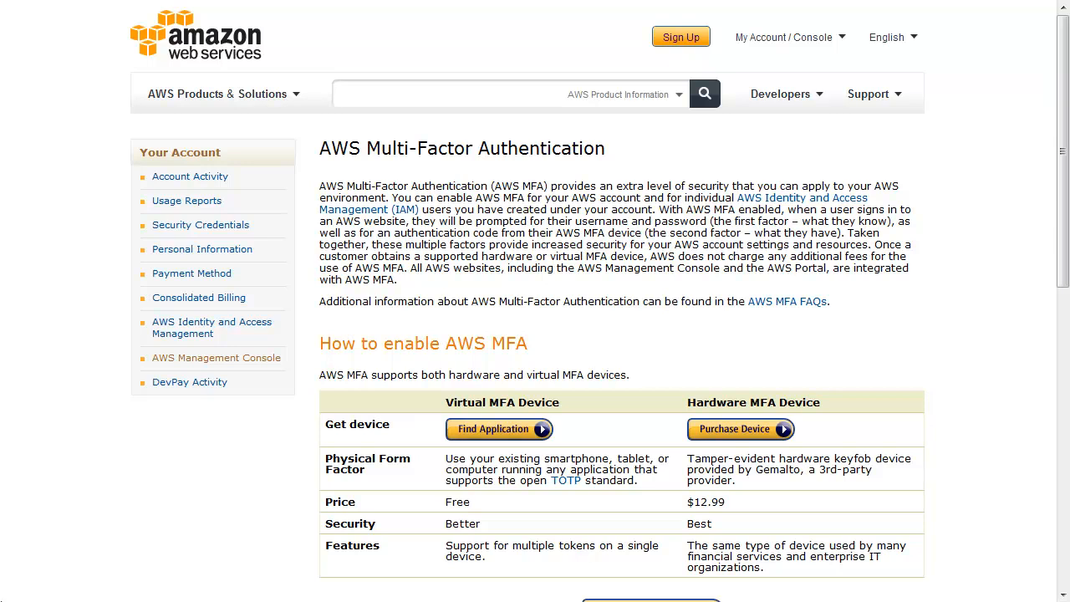
Go from the MFA page to the IAM dashboard via 'Enable AWS MFA device'.
{"action": "left_click", "coordinate": [499, 429]}
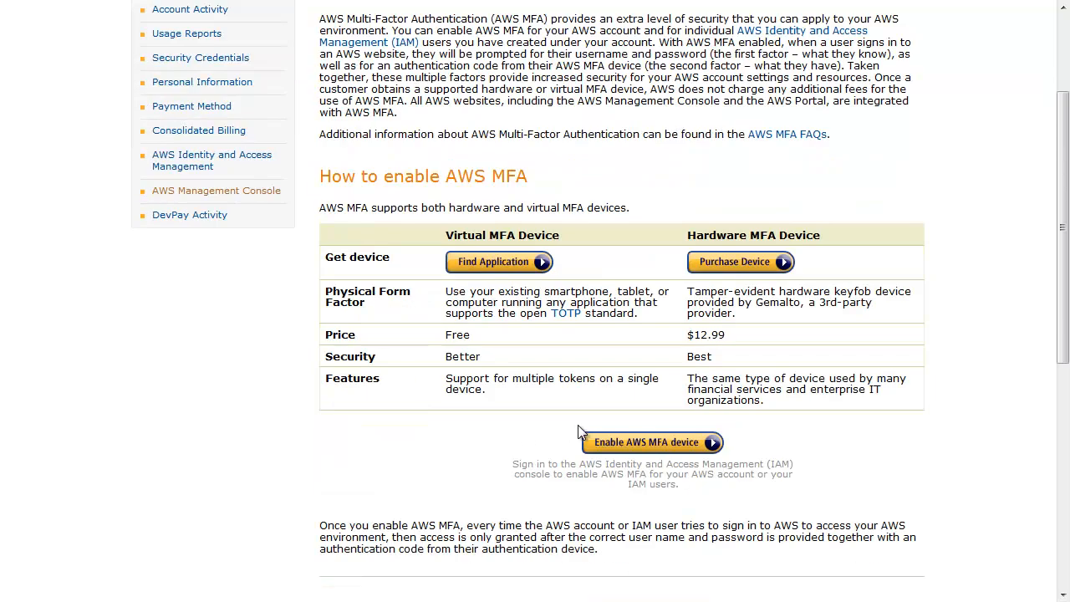
{"action": "left_click", "coordinate": [648, 443]}
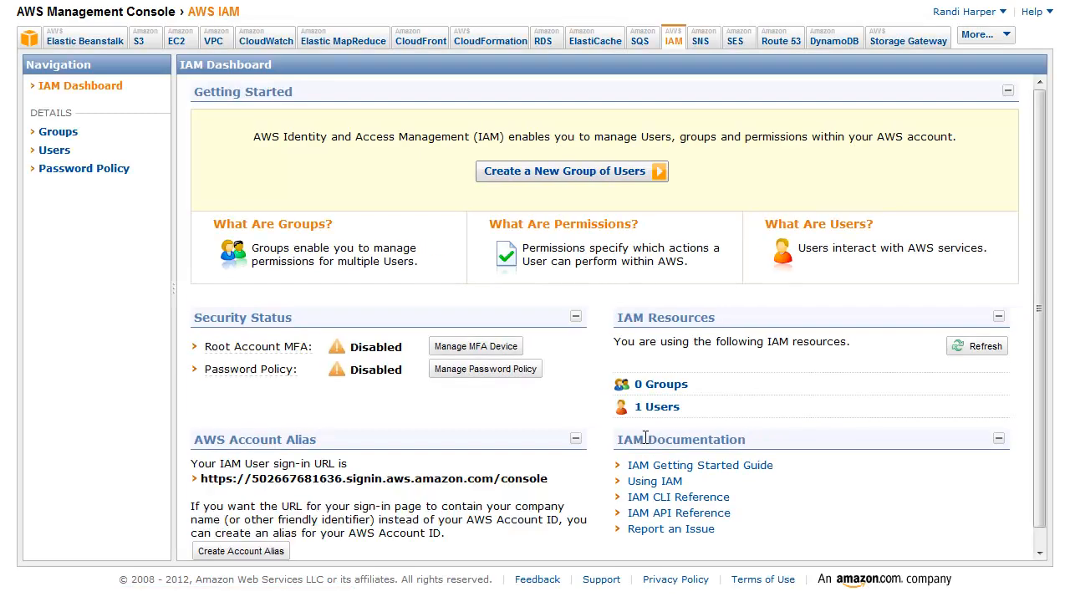
Choose a virtual MFA device for the root account and reach its QR code.
{"action": "left_click", "coordinate": [475, 346]}
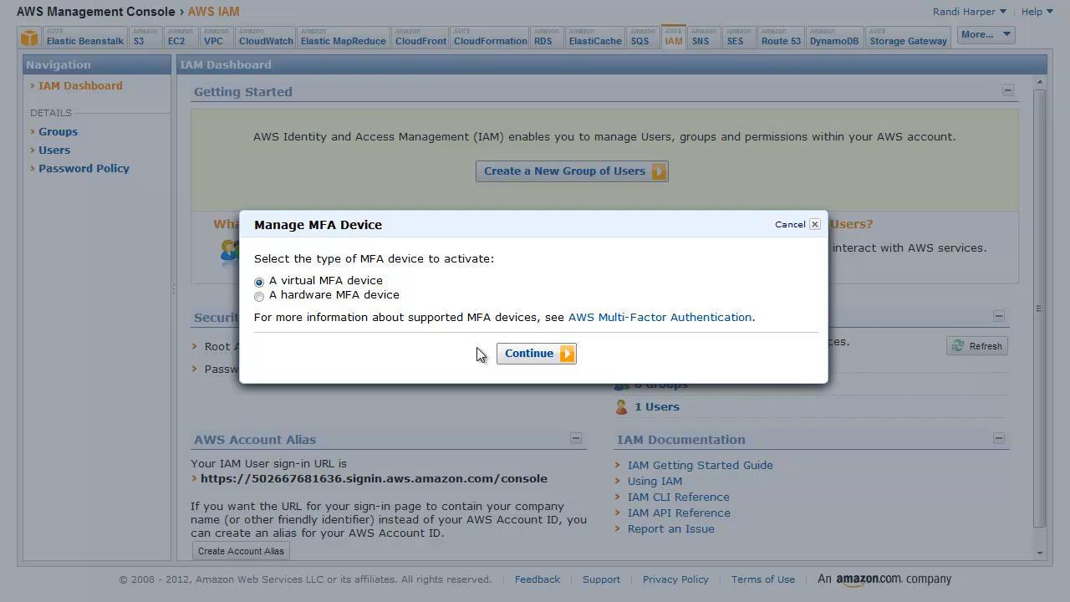
{"action": "left_click", "coordinate": [536, 353]}
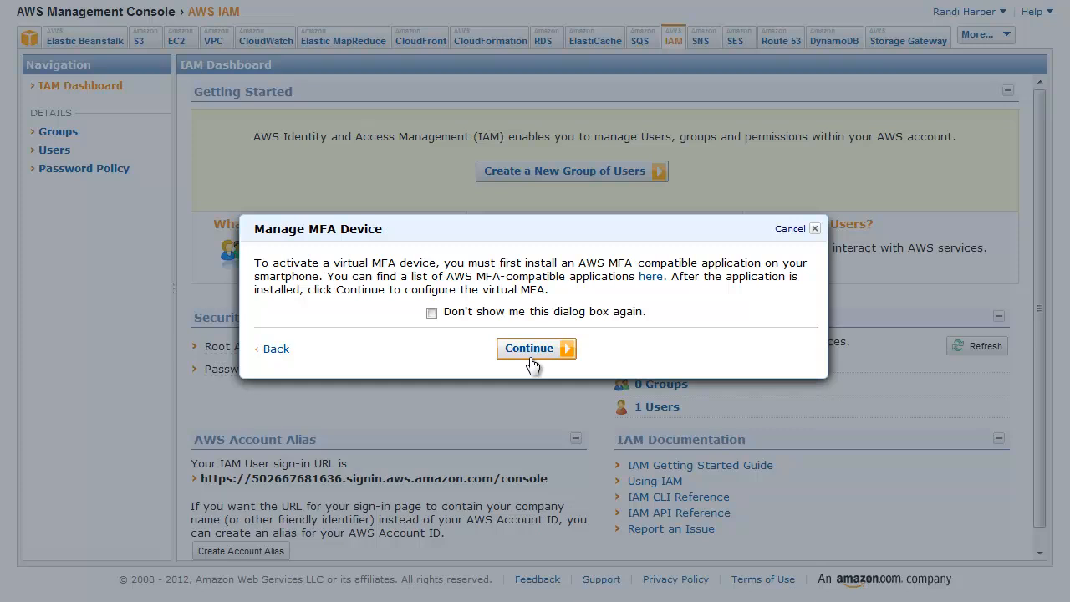
{"action": "left_click", "coordinate": [535, 348]}
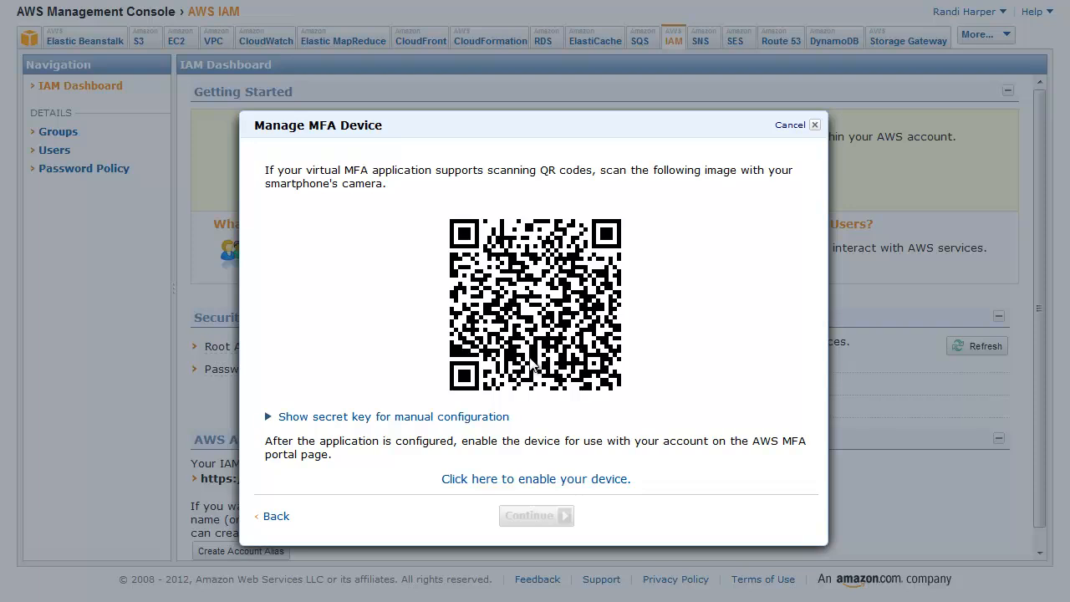
{"action": "mouse_move", "coordinate": [537, 415]}
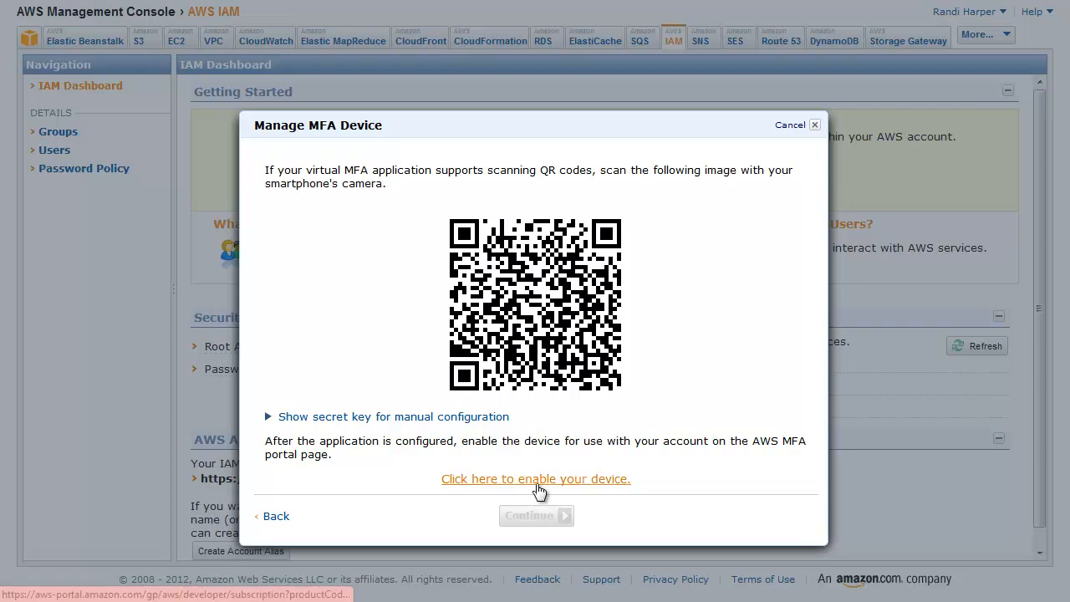
{"action": "left_click", "coordinate": [535, 479]}
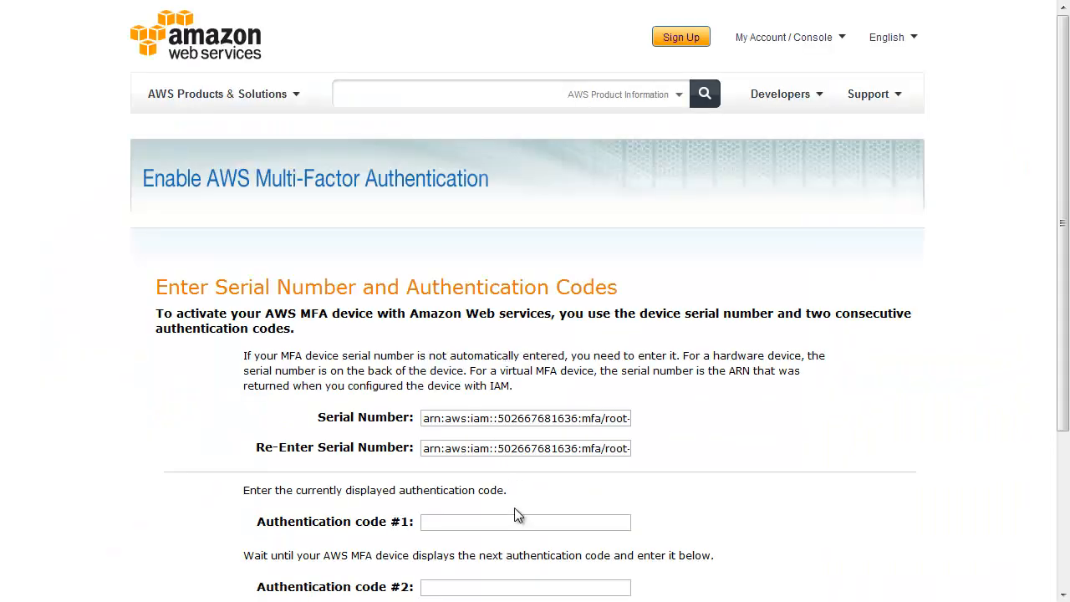
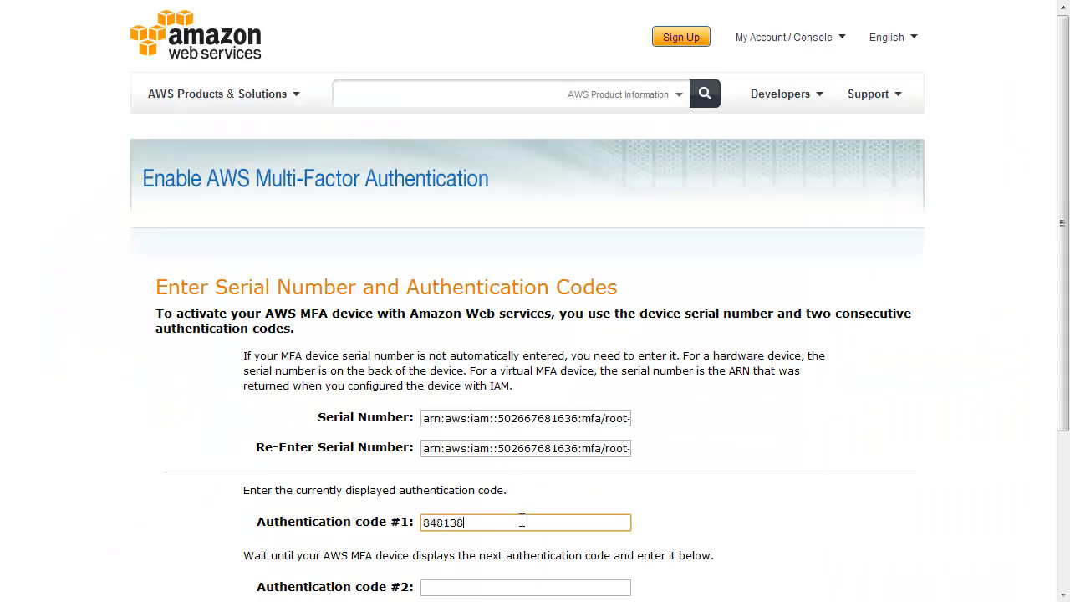
{"action": "scroll", "scroll_direction": "down", "scroll_amount": 3}
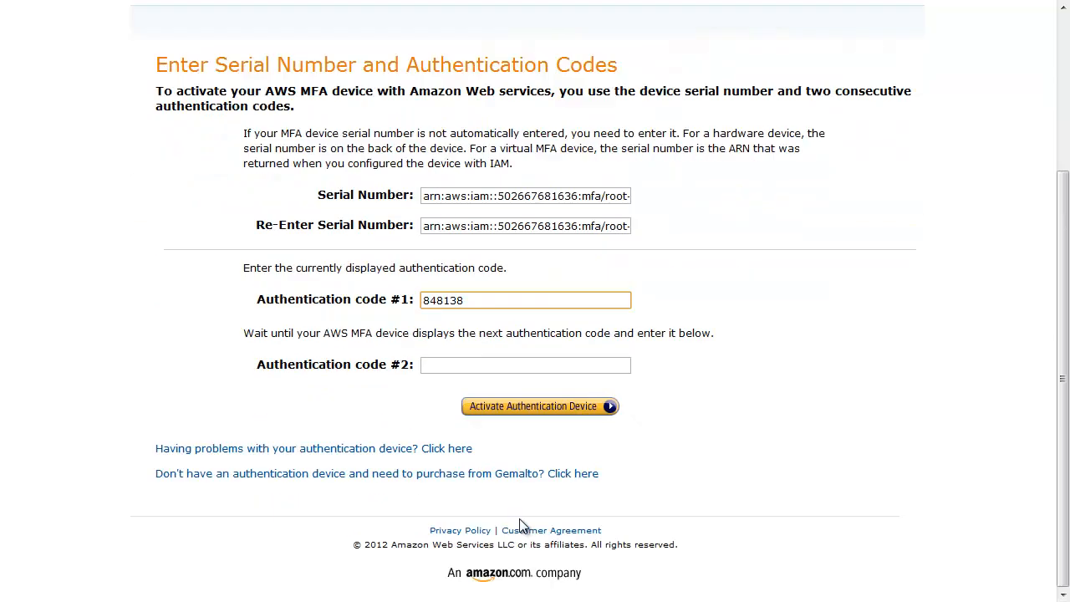
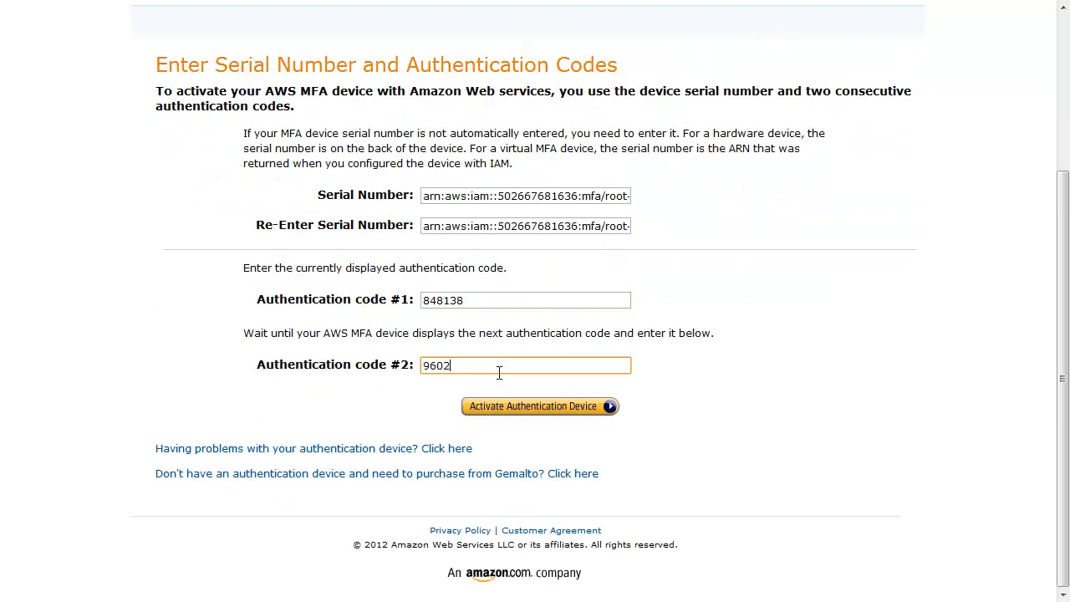
{"action": "left_click", "coordinate": [535, 407]}
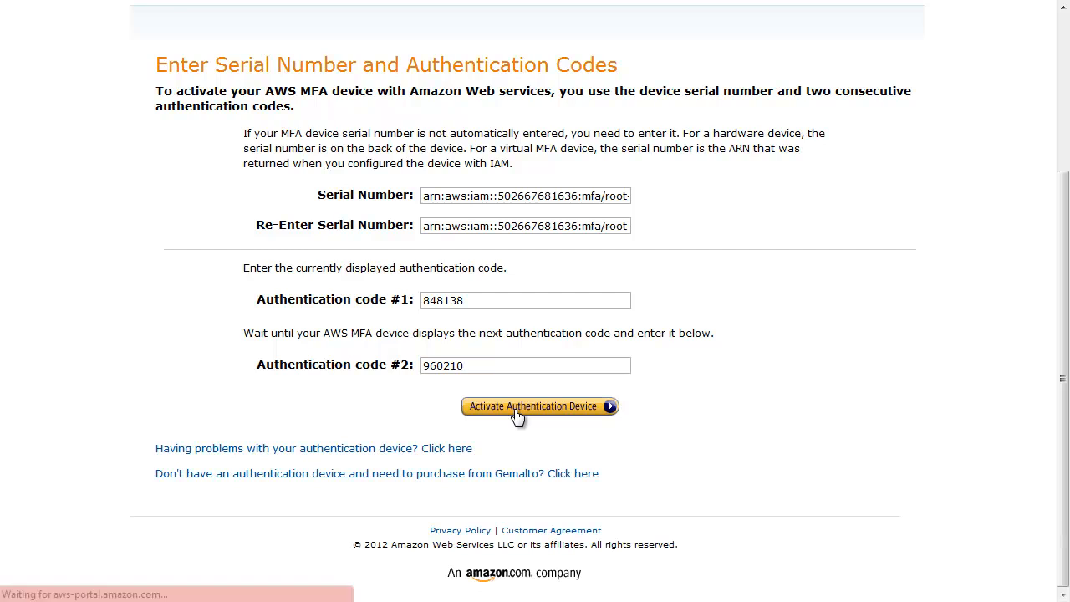
{"action": "left_click", "coordinate": [532, 405]}
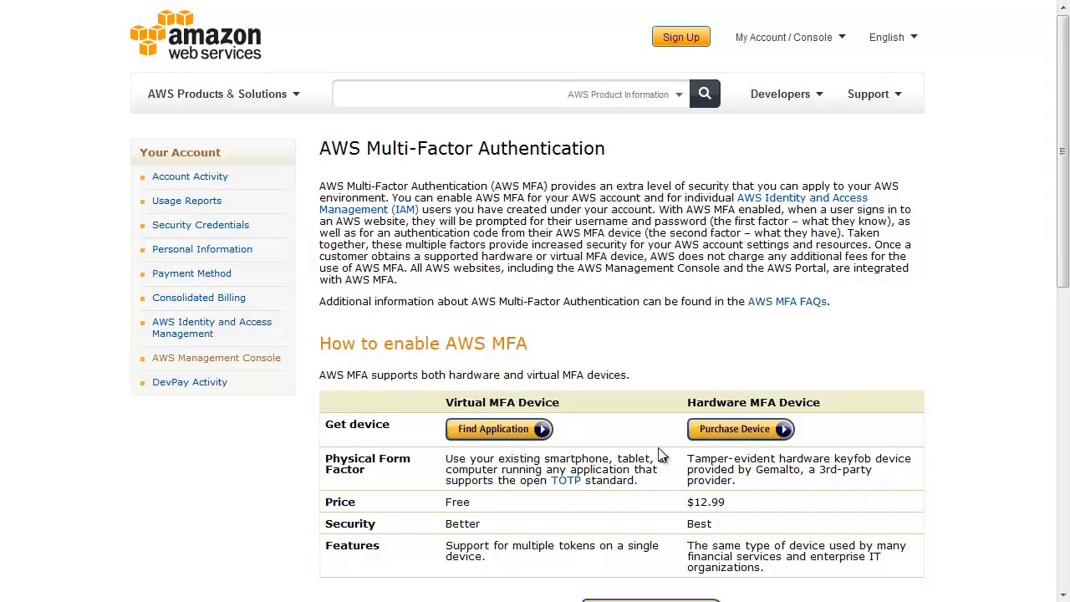
Select a hardware MFA device for the root account and reach its enable-device form.
{"action": "left_click", "coordinate": [739, 429]}
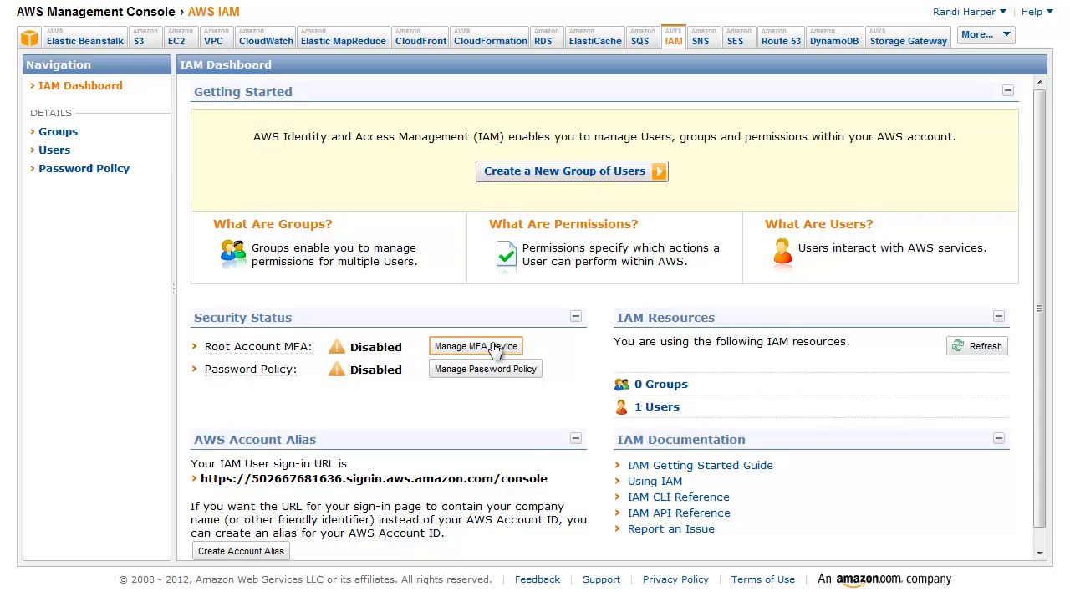
{"action": "left_click", "coordinate": [475, 346]}
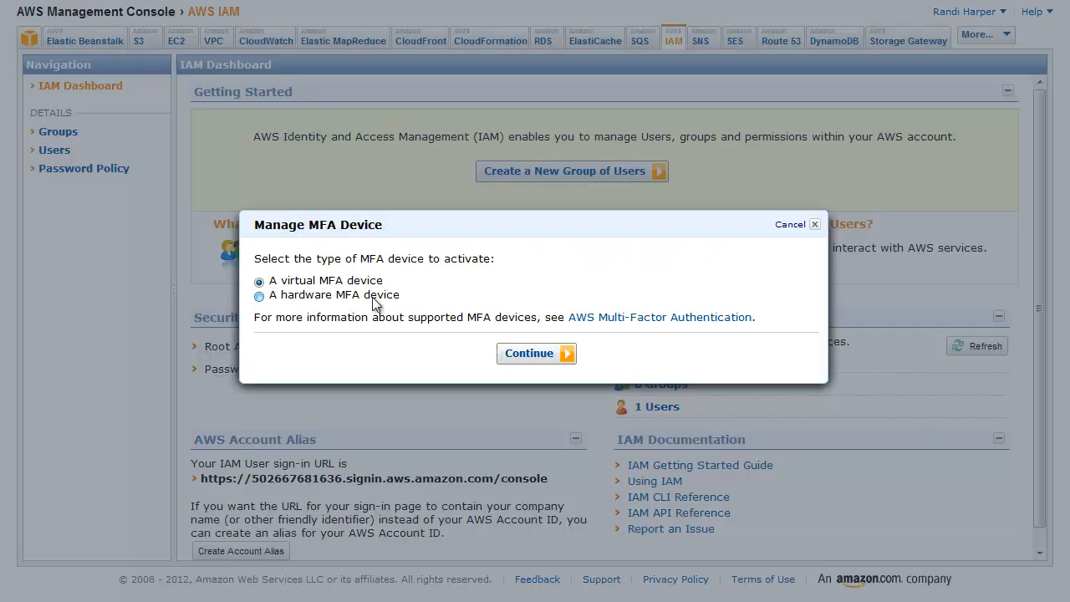
{"action": "left_click", "coordinate": [536, 353]}
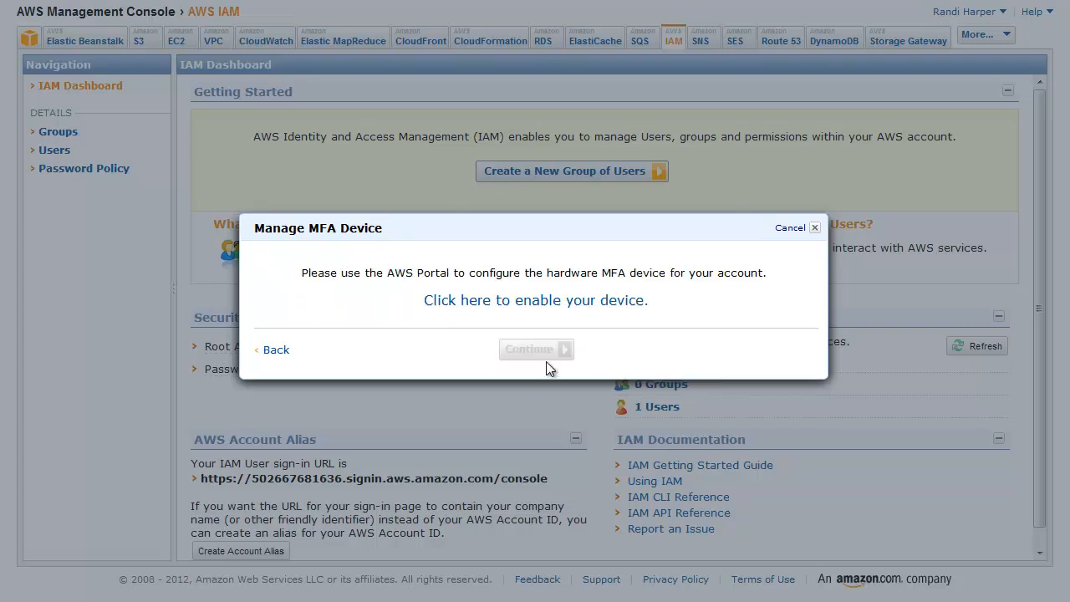
{"action": "left_click", "coordinate": [535, 300]}
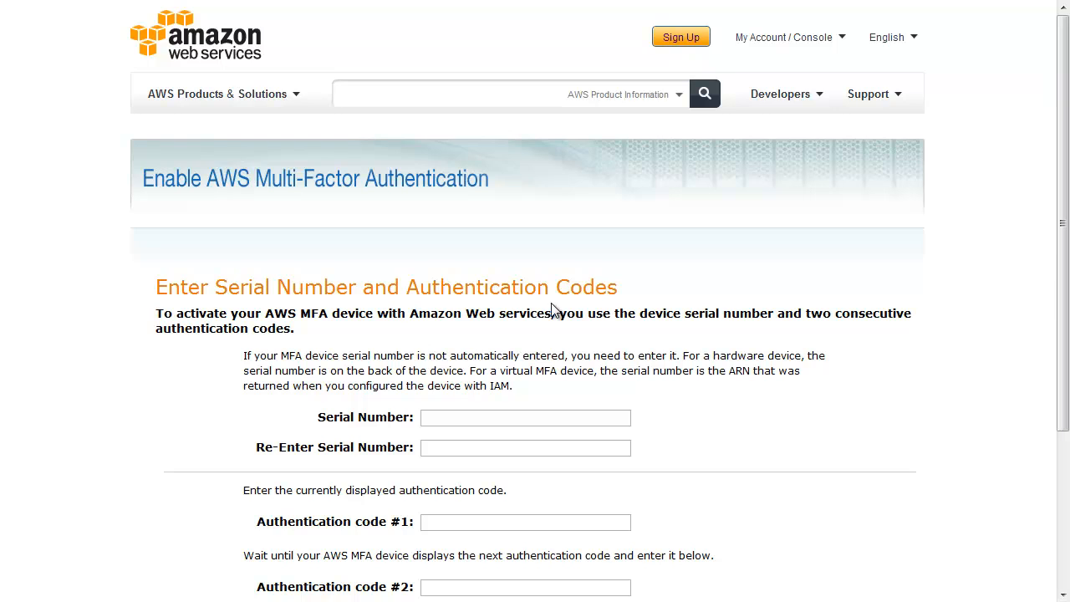
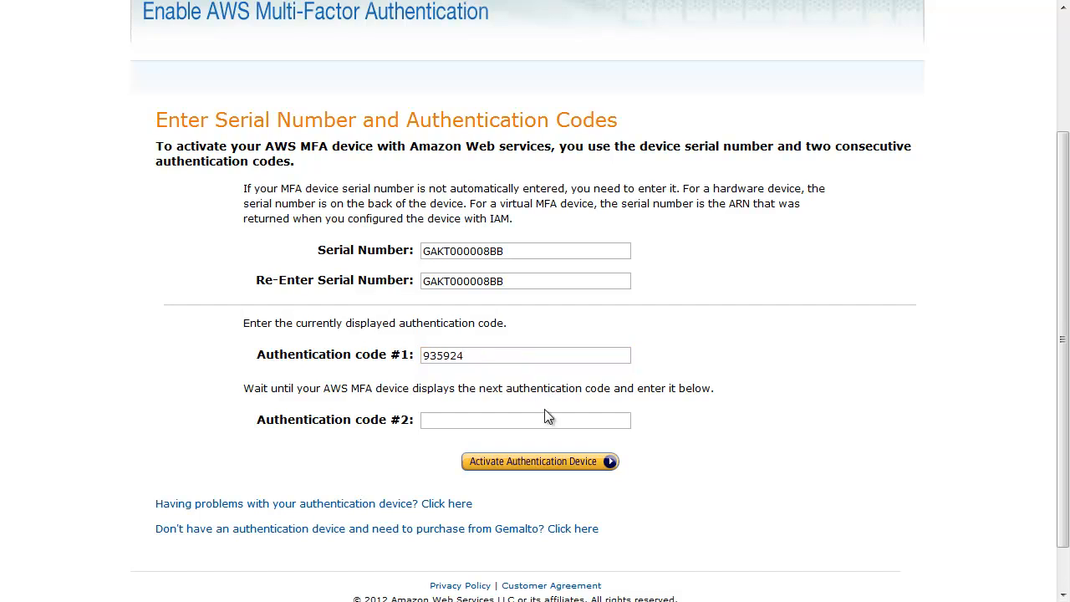
{"action": "left_click", "coordinate": [539, 461]}
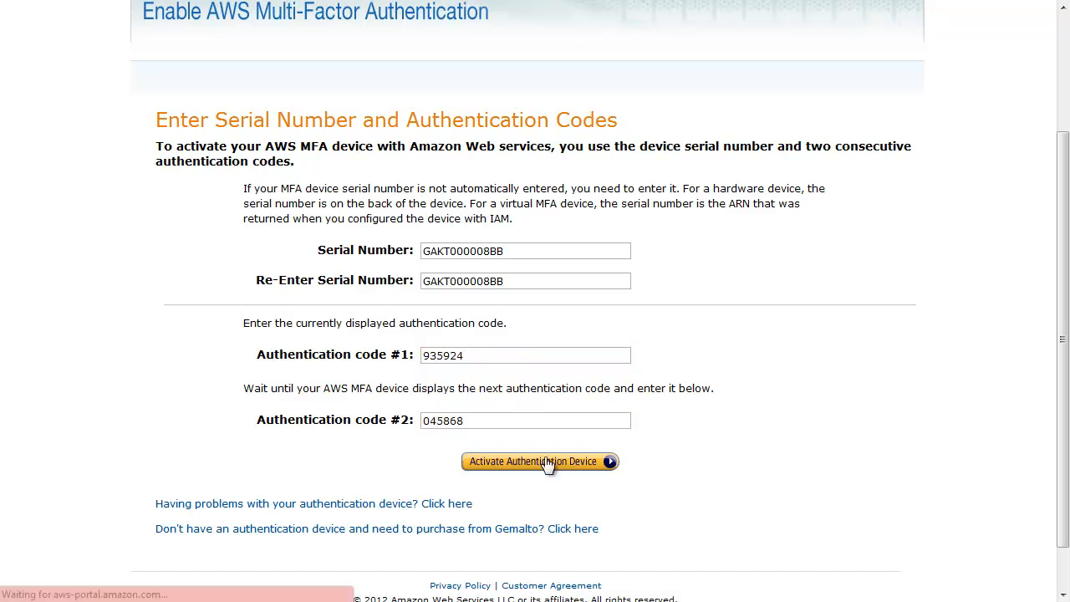
{"action": "left_click", "coordinate": [539, 462]}
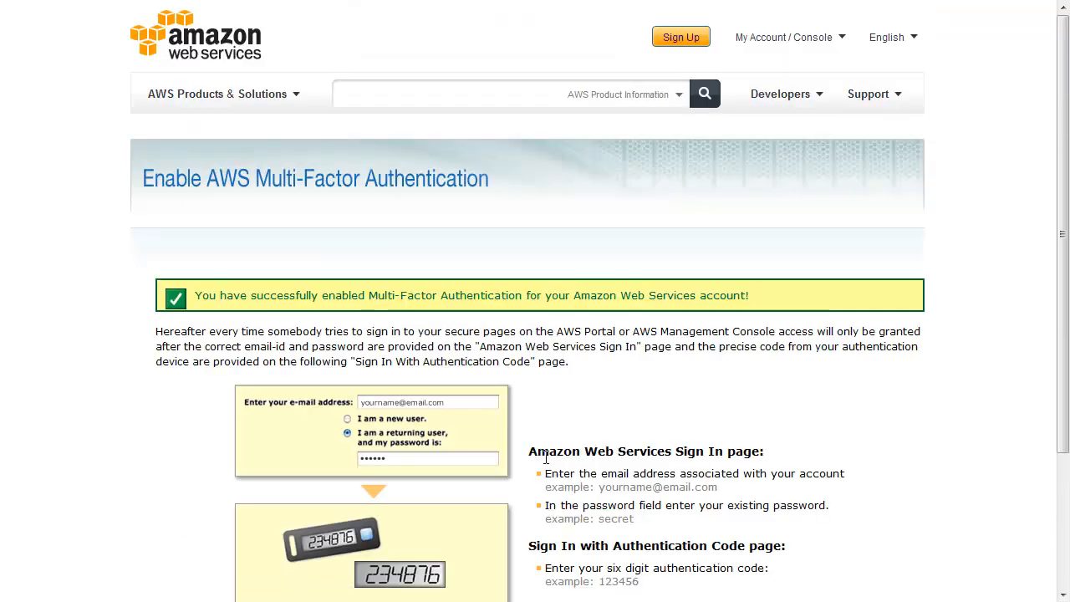